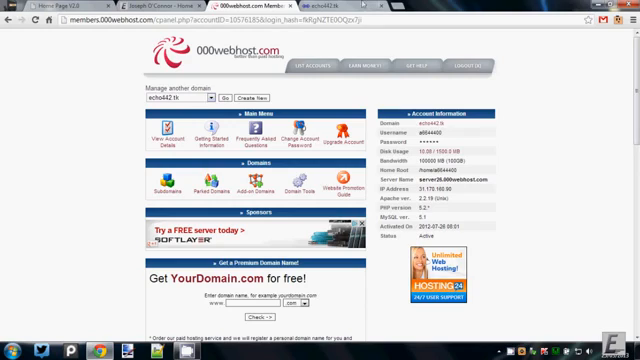
- Check the live site, then go to Password Protect Directories in the control panel
{"action": "left_click", "coordinate": [320, 10]}
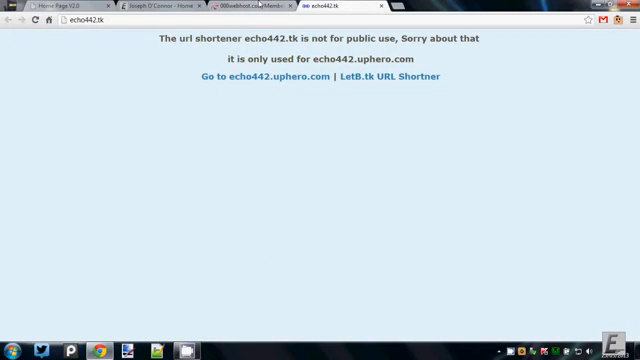
{"action": "left_click", "coordinate": [244, 8]}
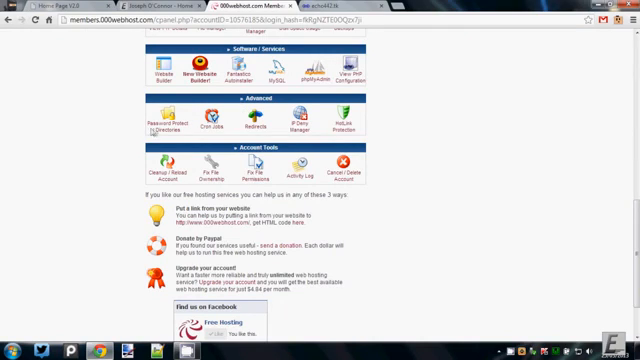
{"action": "left_click", "coordinate": [156, 124]}
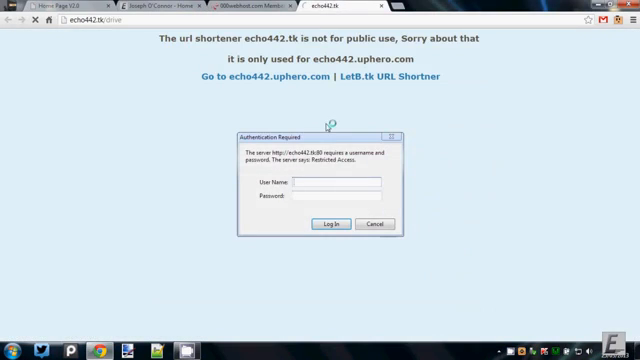
- Return to the Password Protected Directories page in the members tab
{"action": "left_click", "coordinate": [374, 224]}
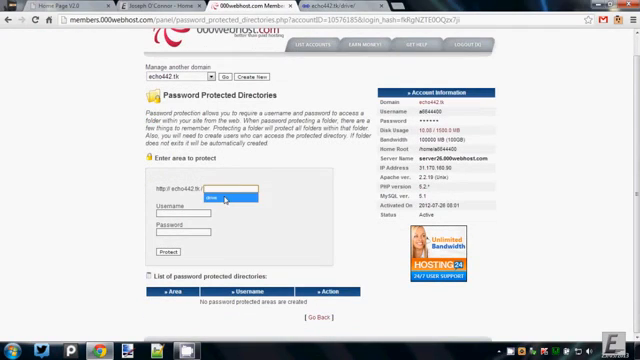
{"action": "left_click", "coordinate": [222, 202]}
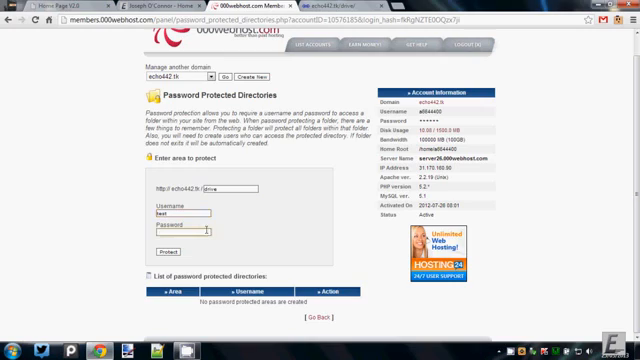
{"action": "type", "text": "password"}
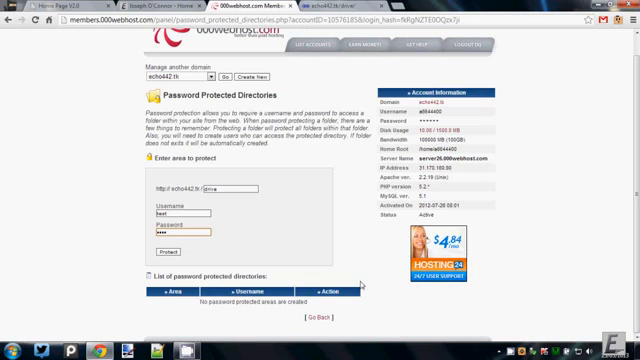
{"action": "left_click", "coordinate": [132, 248]}
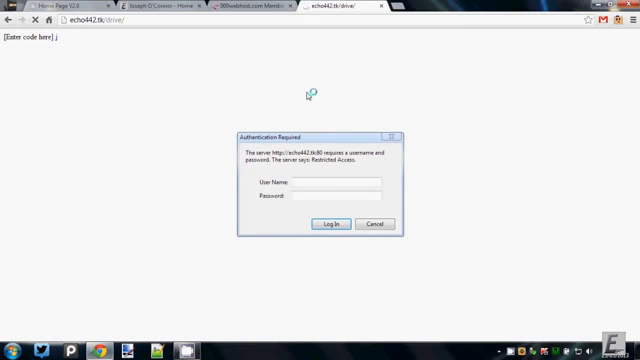
- Focus the User Name field of the Authentication Required prompt on echo442.tk
{"action": "left_click", "coordinate": [336, 188]}
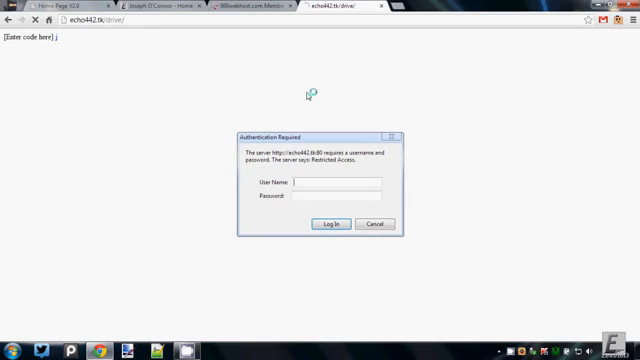